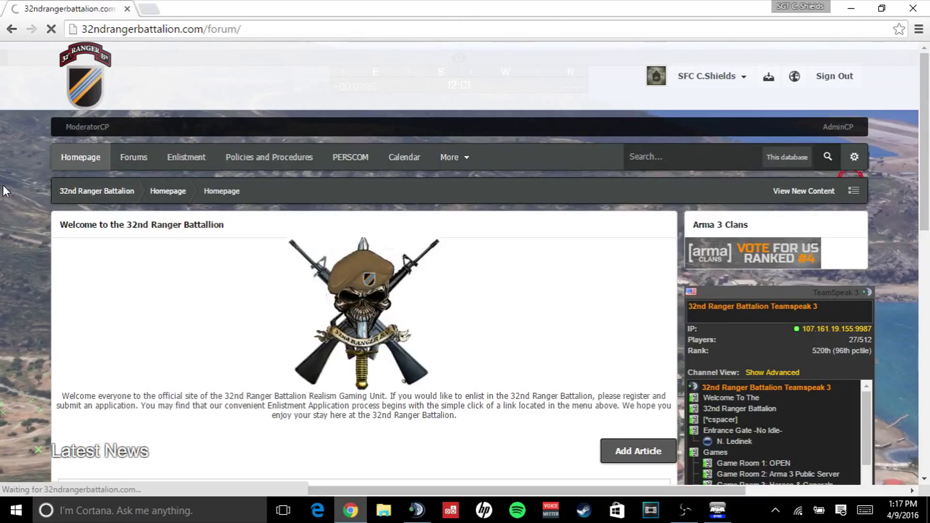
# Go to the forum index and enter the Announcements forum under Front Desk
pyautogui.click(133, 157)
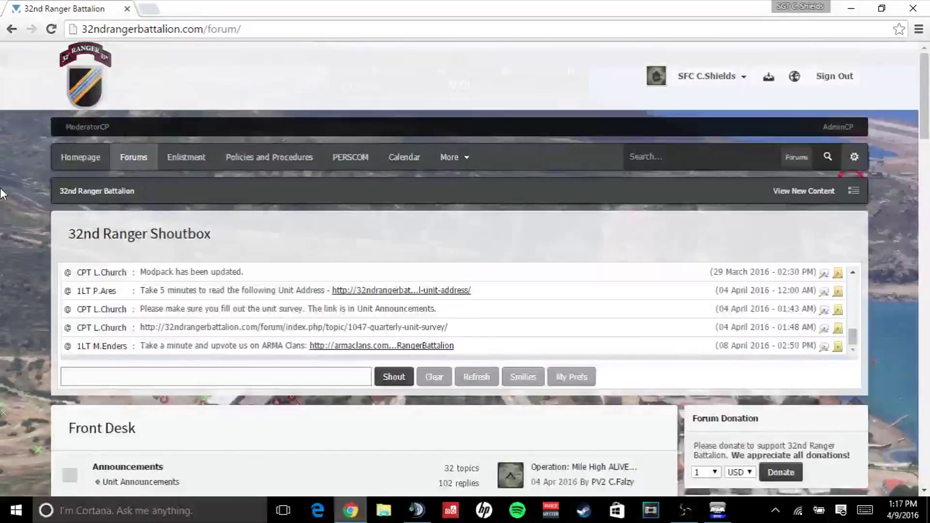
pyautogui.scroll(-3)
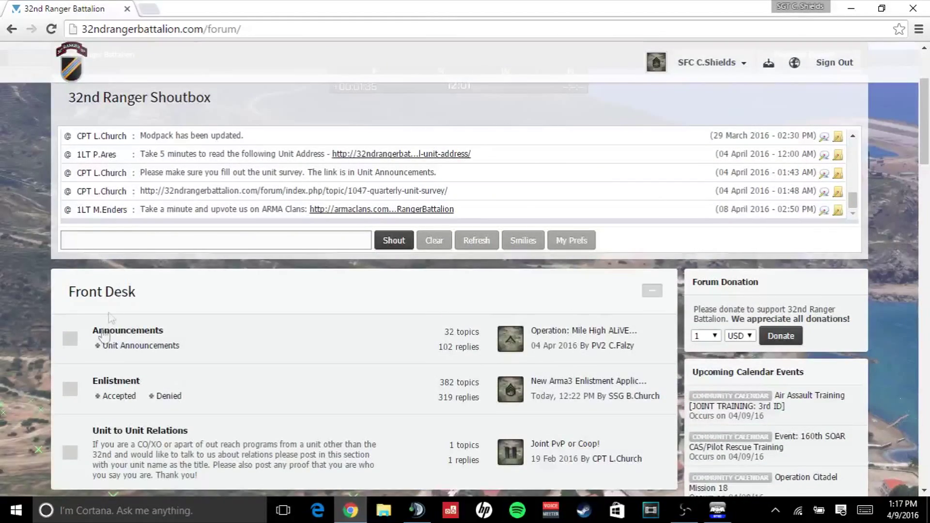
pyautogui.click(128, 330)
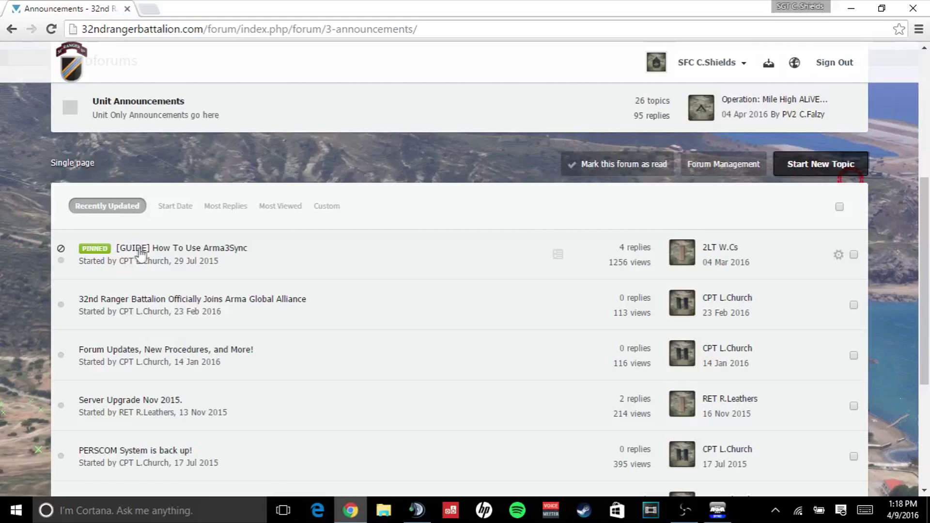
pyautogui.moveTo(210, 248)
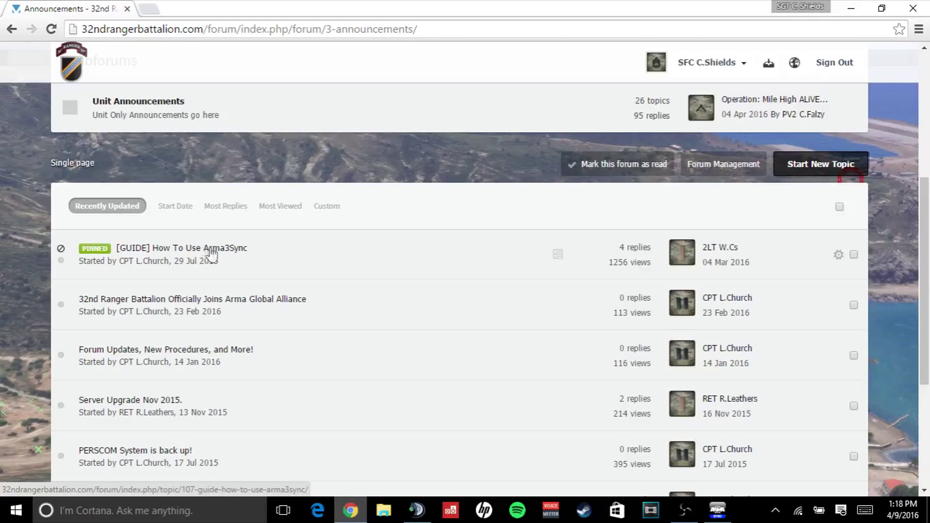
# Read the pinned [GUIDE] How To Use Arma3Sync topic down to Step One
pyautogui.click(181, 249)
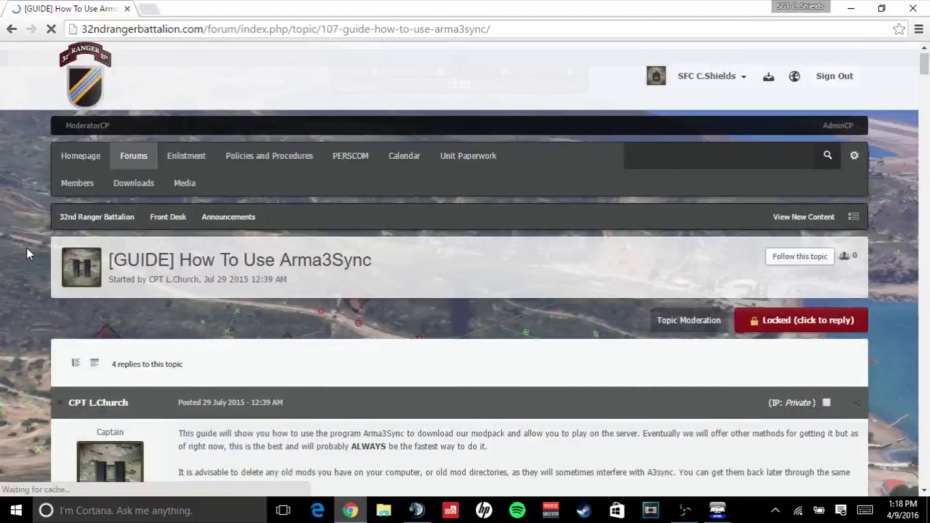
pyautogui.scroll(-3)
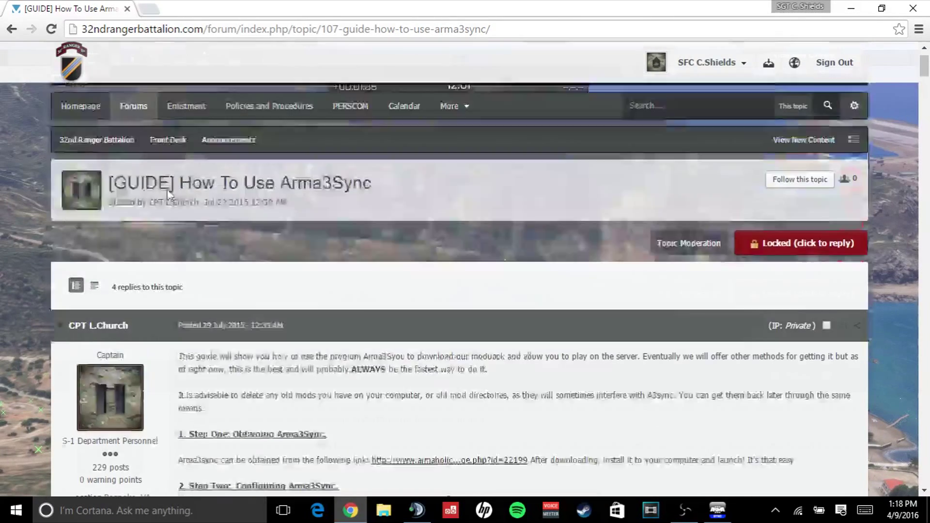
pyautogui.scroll(-3)
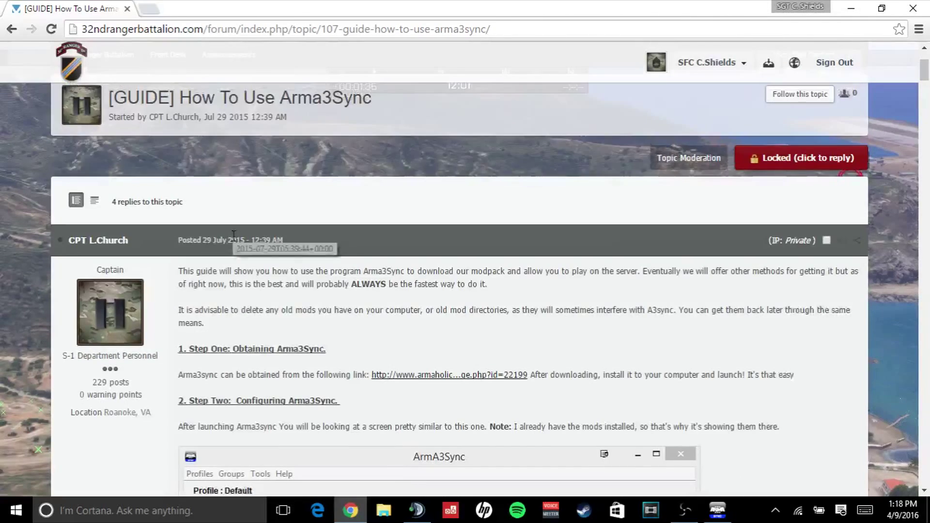
pyautogui.scroll(-3)
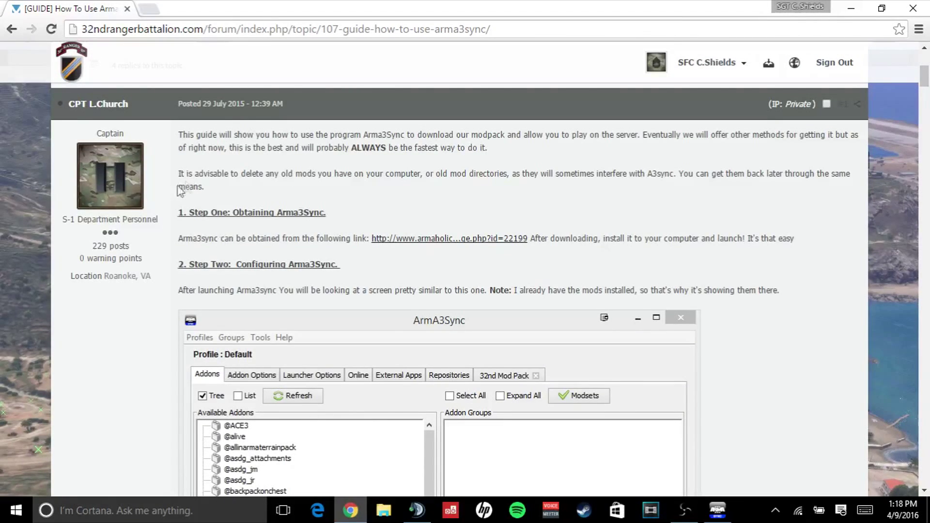
pyautogui.moveTo(418, 246)
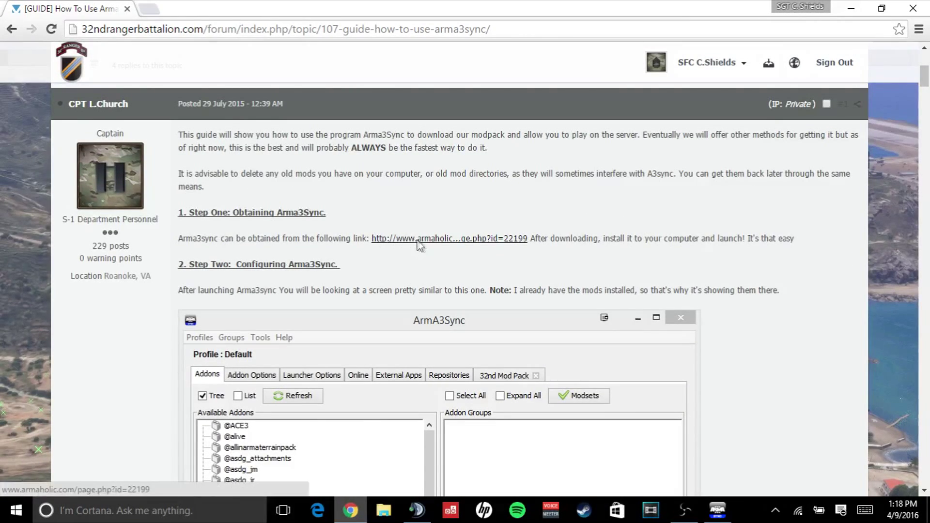
# Follow the guide's Armaholic link and start downloading the ArmA3Sync archive
pyautogui.click(449, 238)
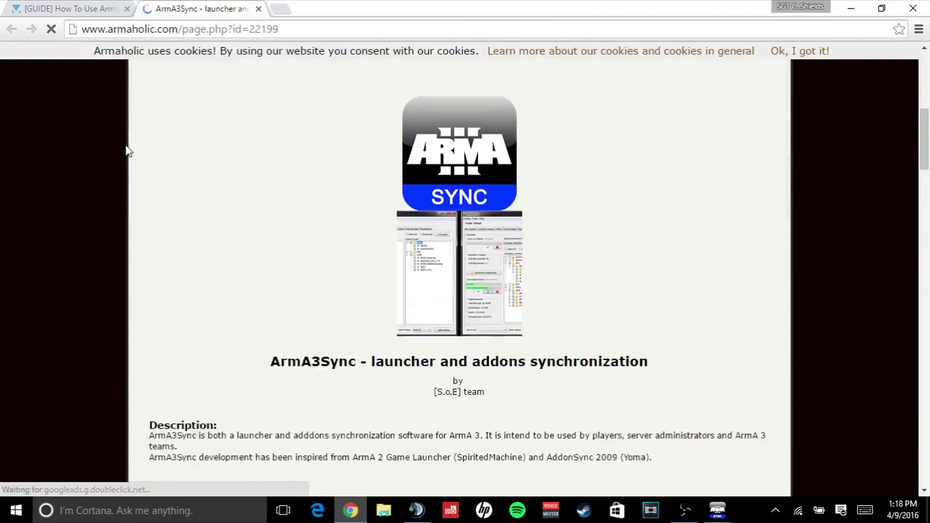
pyautogui.scroll(-3)
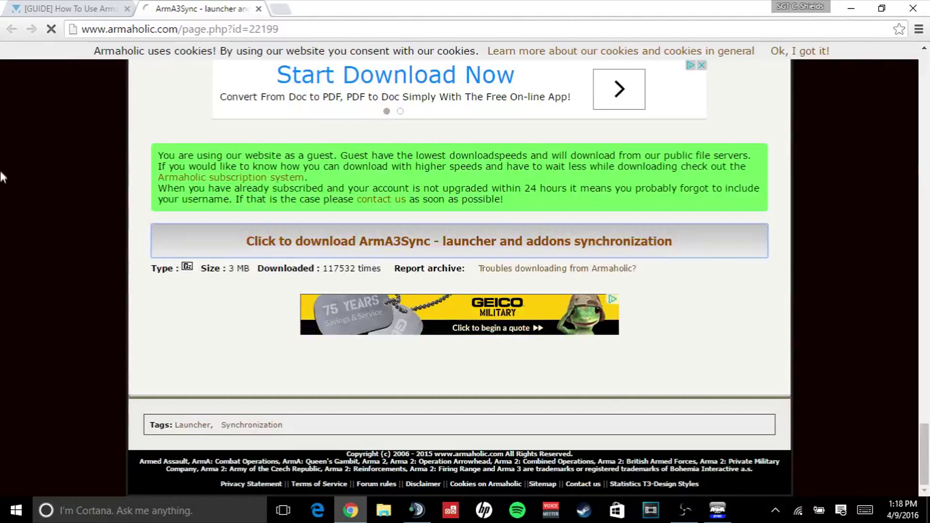
pyautogui.click(458, 241)
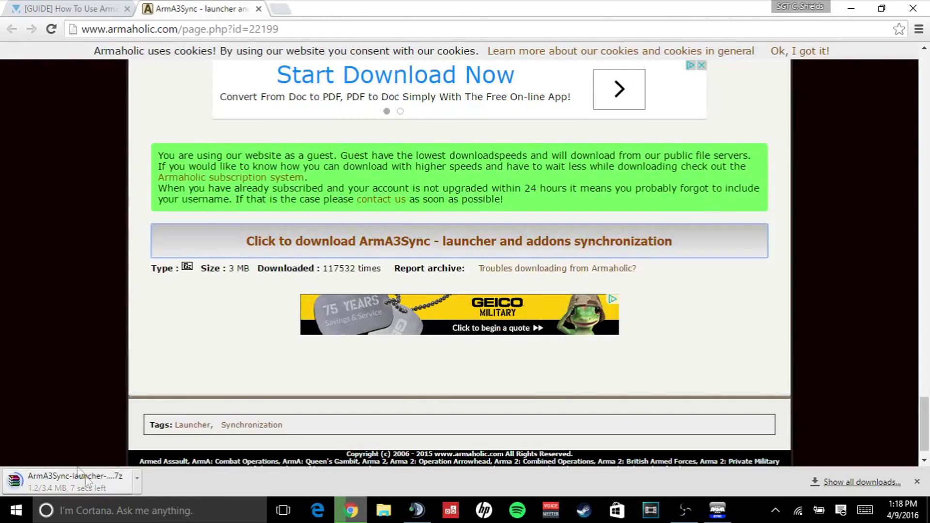
pyautogui.moveTo(68, 485)
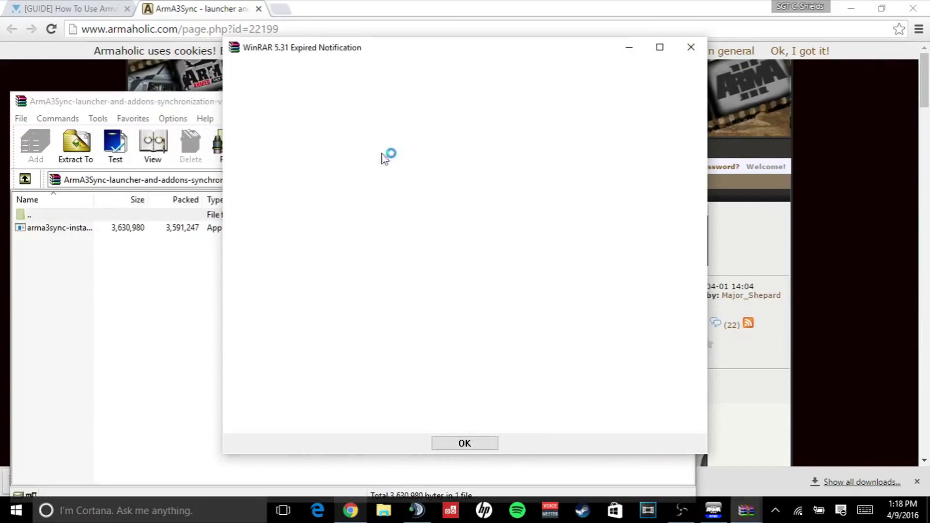
# Dismiss WinRAR's expiry notice and run arma3sync-installer-1-5-80.exe from the archive
pyautogui.click(464, 443)
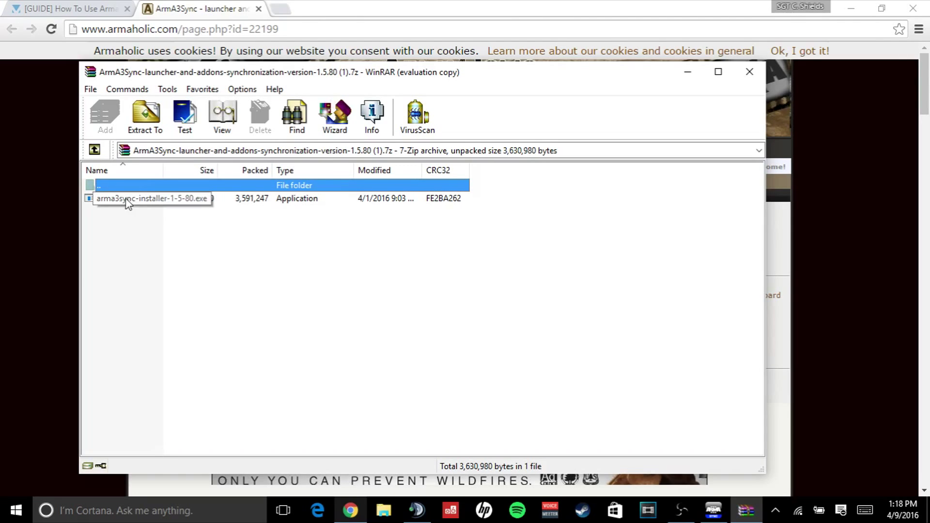
pyautogui.click(151, 198)
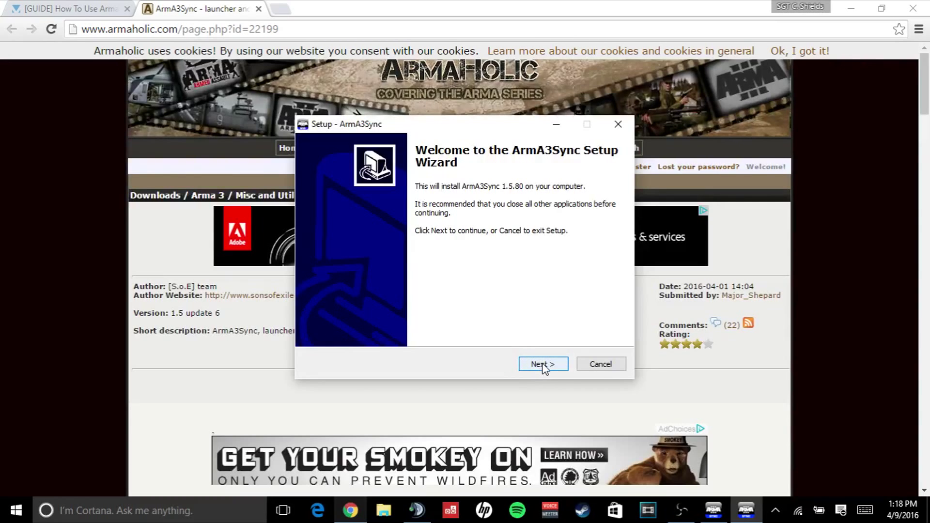
# Accept the license and all default options through the wizard, then install ArmA3Sync
pyautogui.click(543, 363)
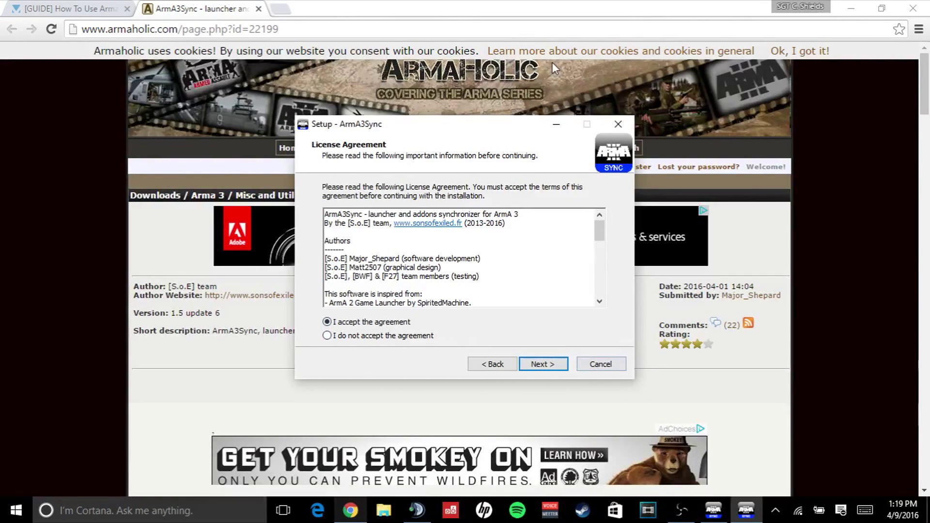
pyautogui.click(543, 363)
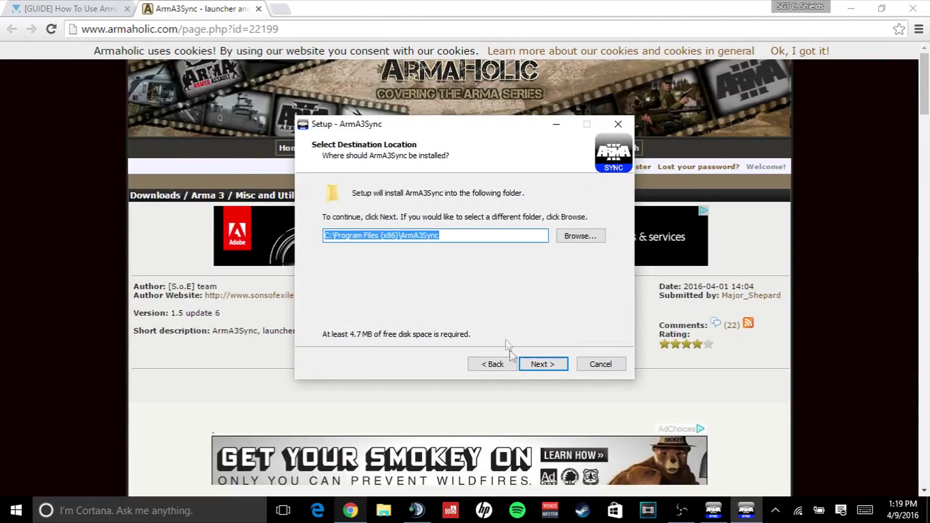
pyautogui.click(542, 364)
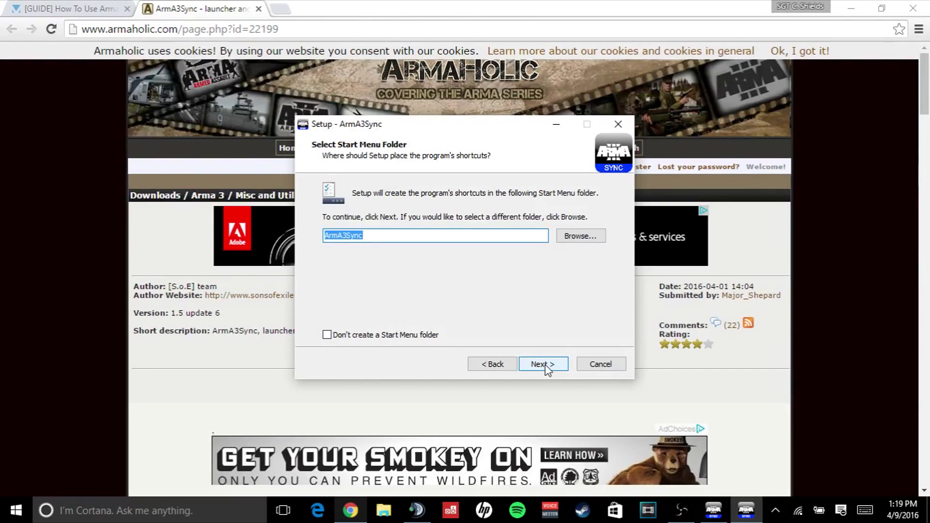
pyautogui.click(542, 364)
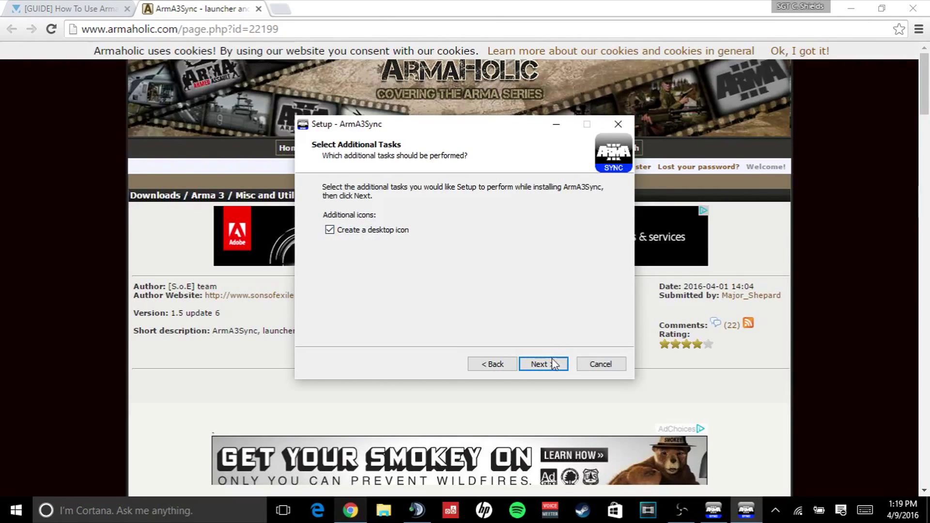
pyautogui.click(543, 363)
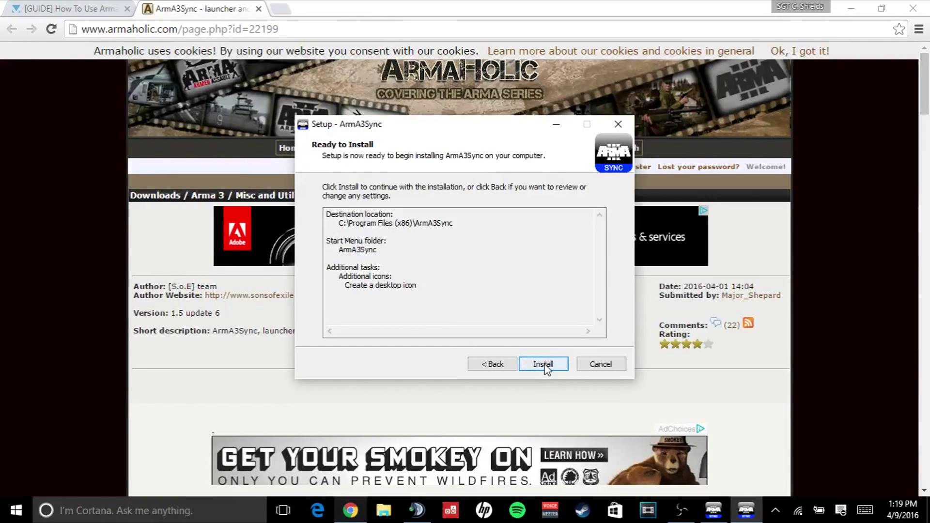
pyautogui.click(599, 364)
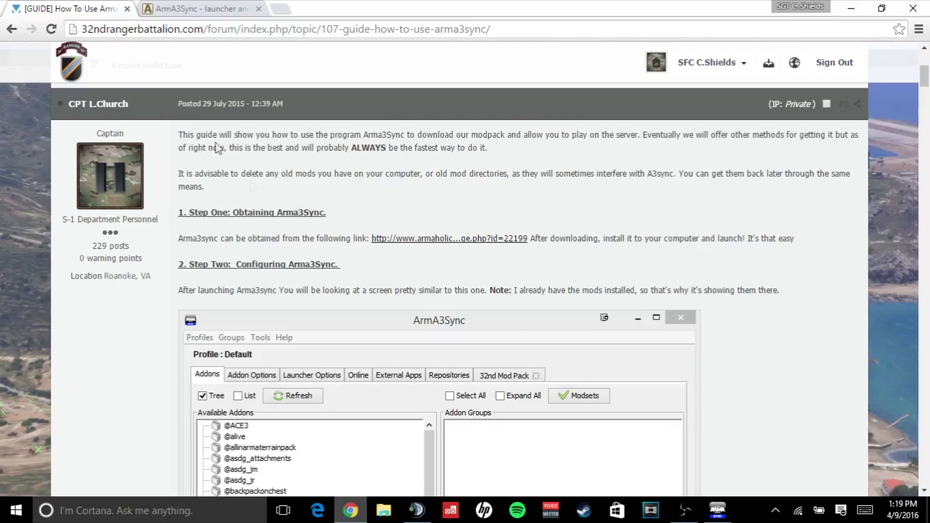
# Scroll to Step Two and copy the repository's ftp auto-config link
pyautogui.scroll(-3)
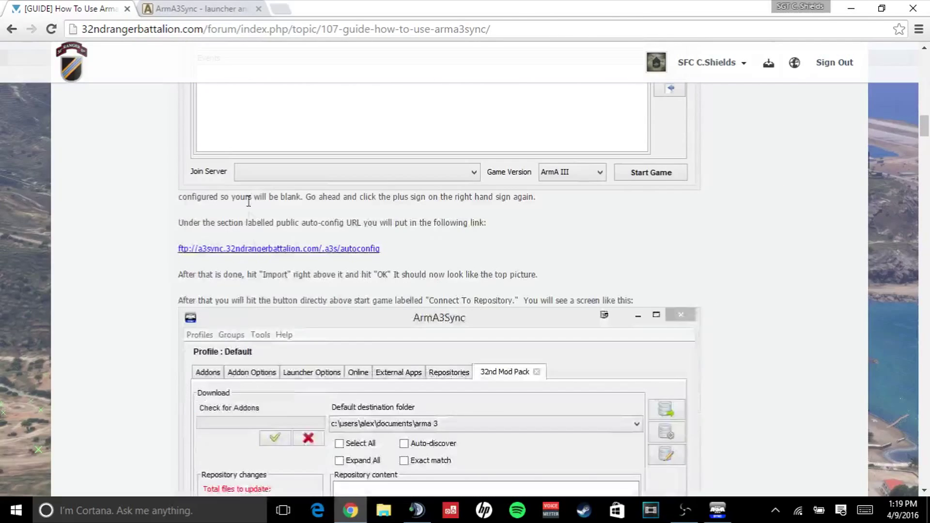
pyautogui.rightClick(278, 249)
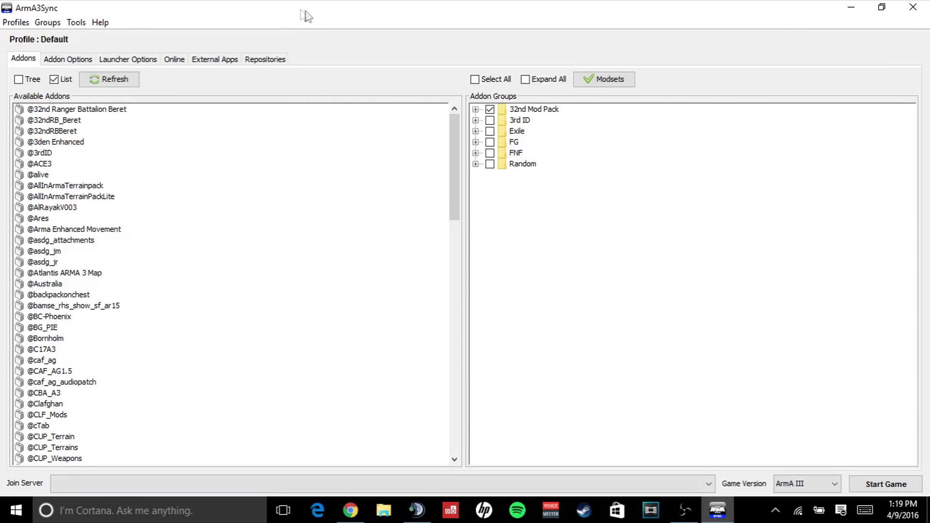
pyautogui.moveTo(68, 59)
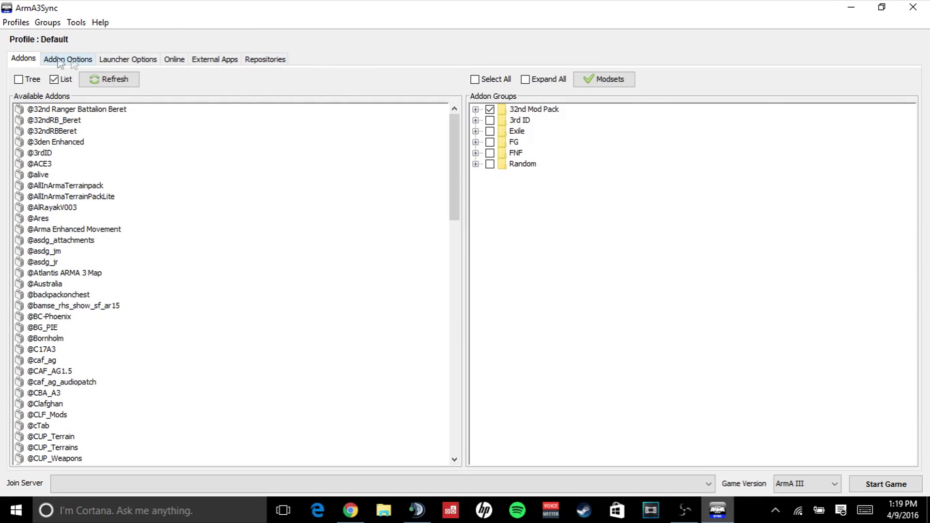
pyautogui.moveTo(264, 59)
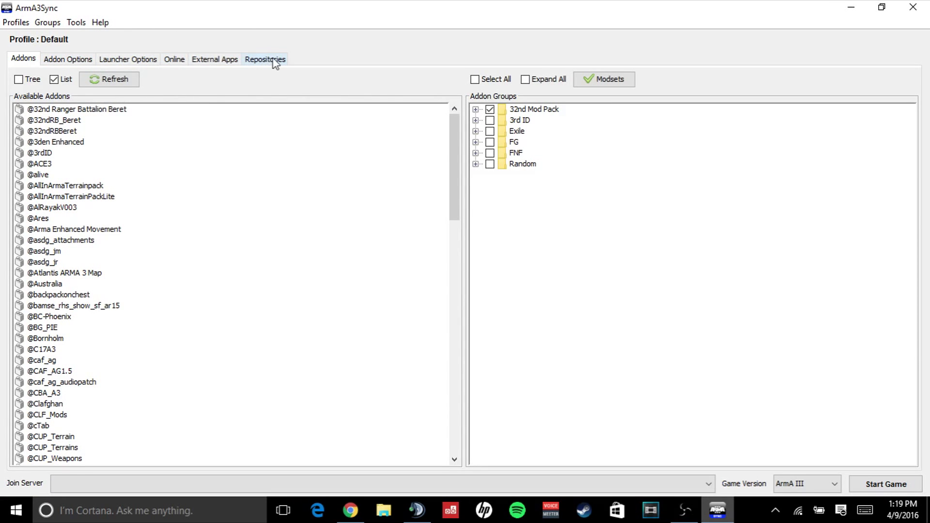
# Add a repository from ftp://a3sync.32ndrangerbattalion.com/.a3s/autoconfig, import its details and confirm
pyautogui.click(265, 59)
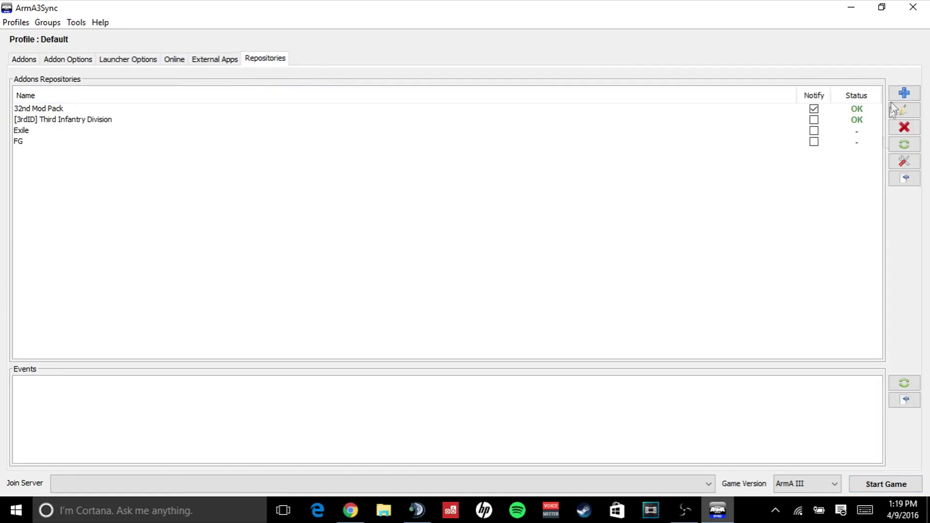
pyautogui.click(904, 93)
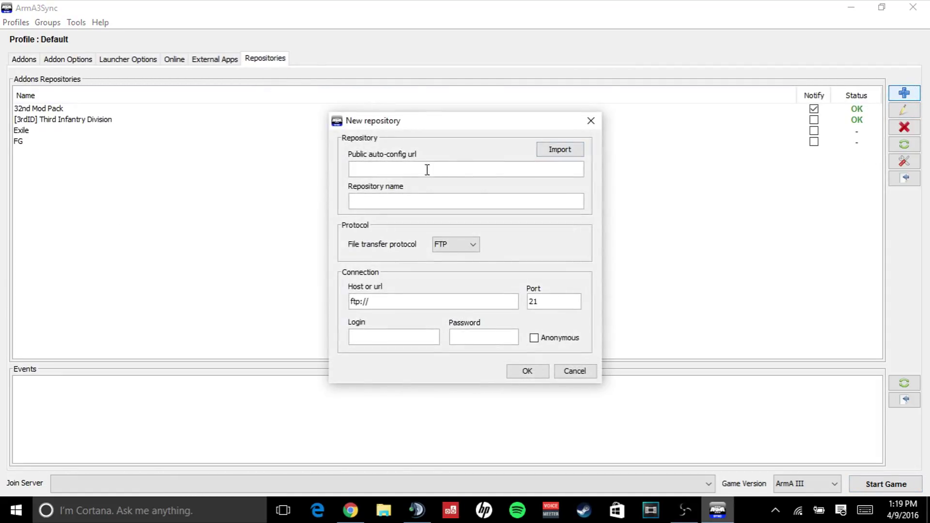
pyautogui.write('ftp://a3sync.32ndrangerbattalion.com/.a3s/autoconfig')
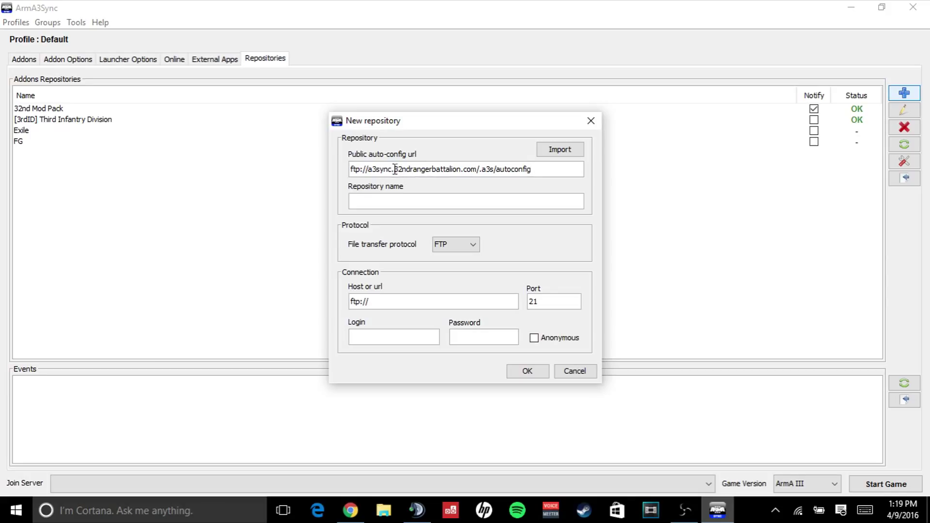
pyautogui.tripleClick(466, 169)
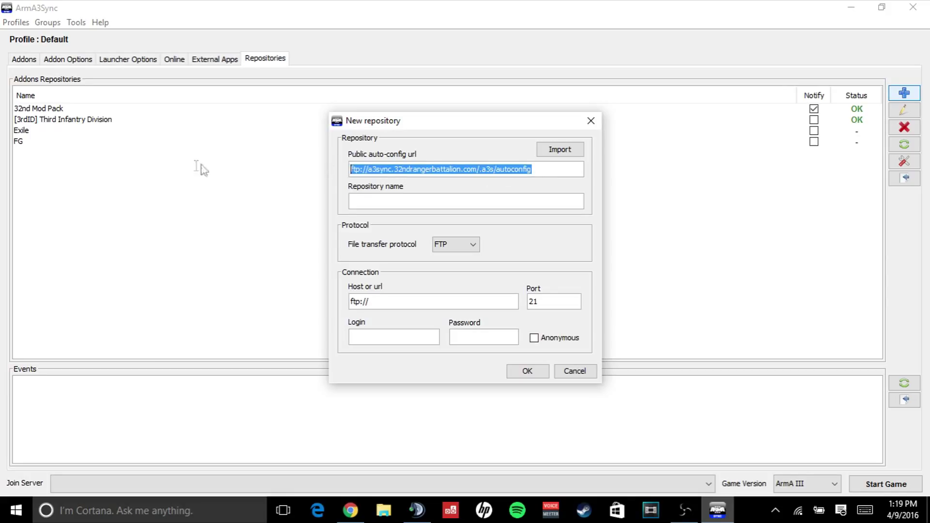
pyautogui.click(537, 168)
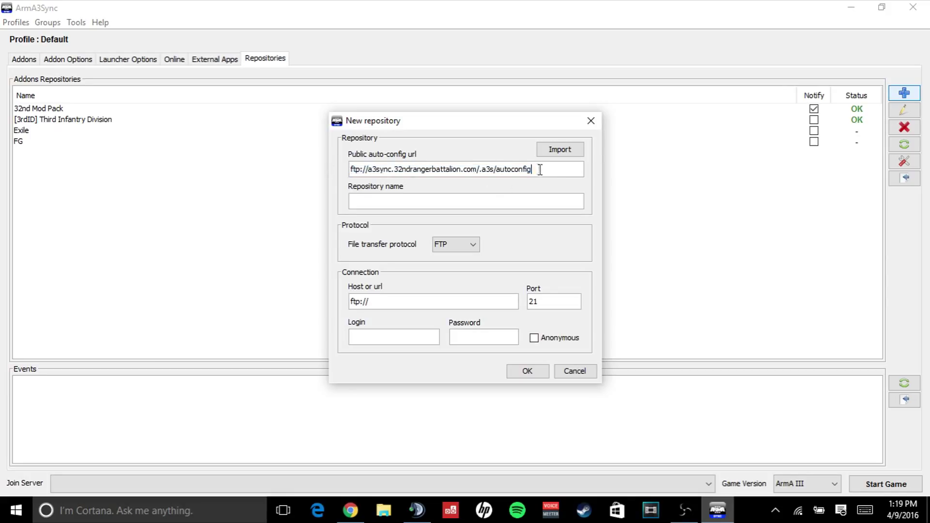
pyautogui.click(558, 149)
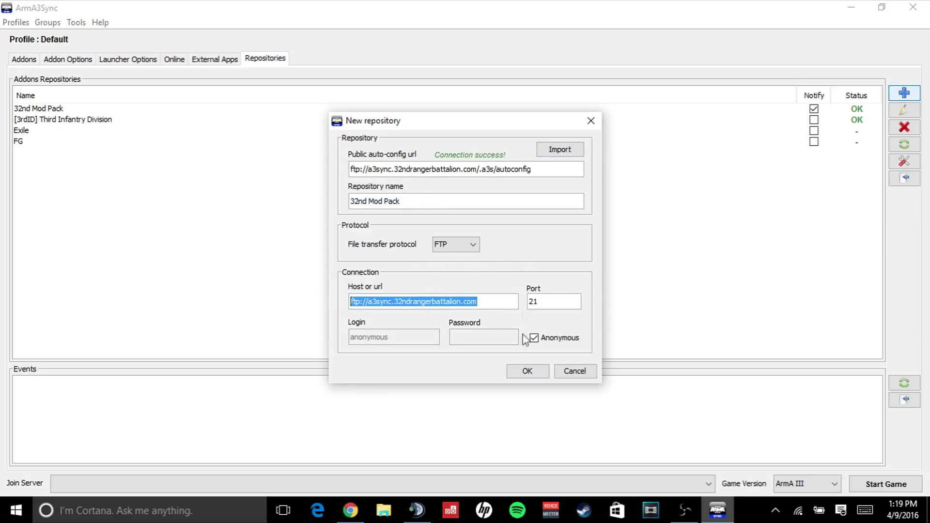
pyautogui.click(526, 372)
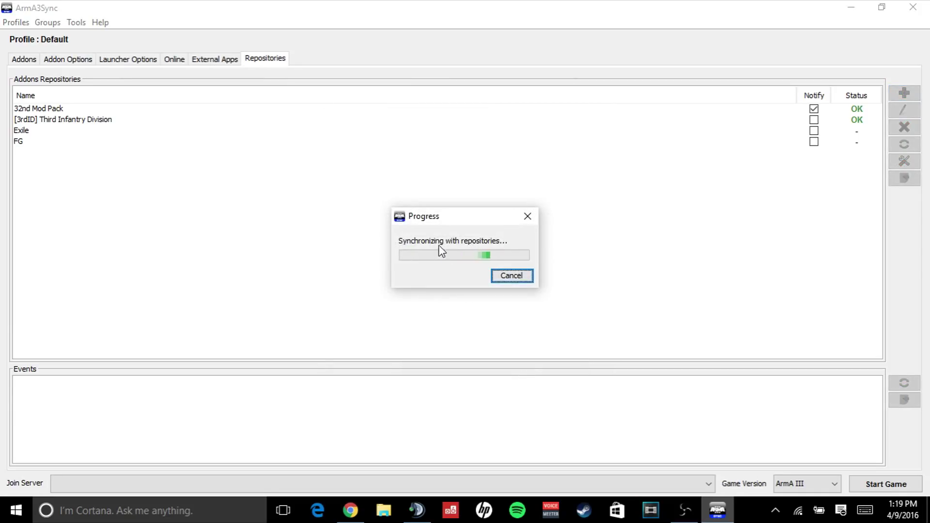
# Select the 32nd Mod Pack repository and view its addon content
pyautogui.click(510, 277)
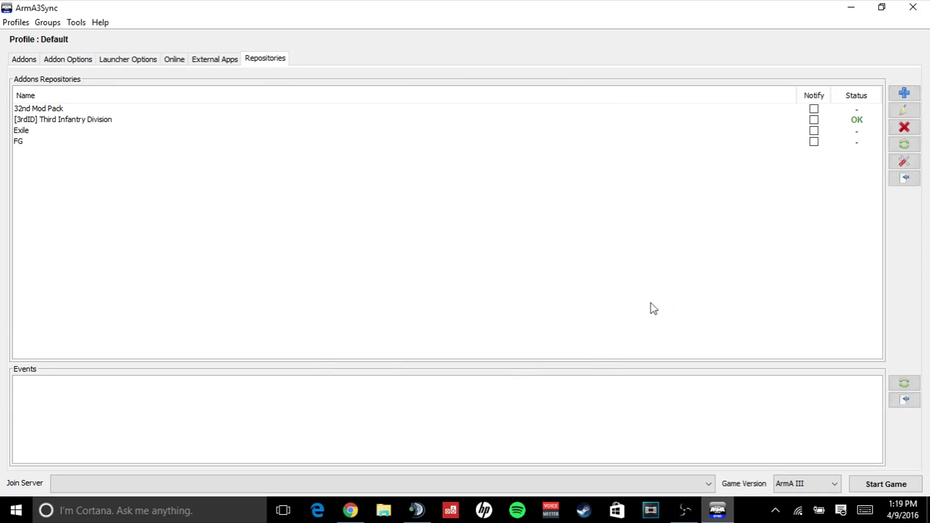
pyautogui.click(39, 109)
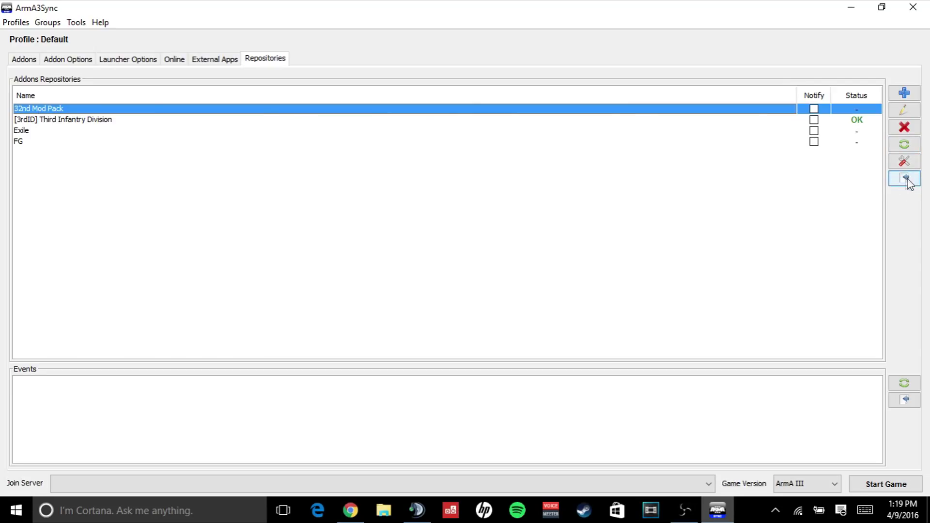
pyautogui.click(904, 180)
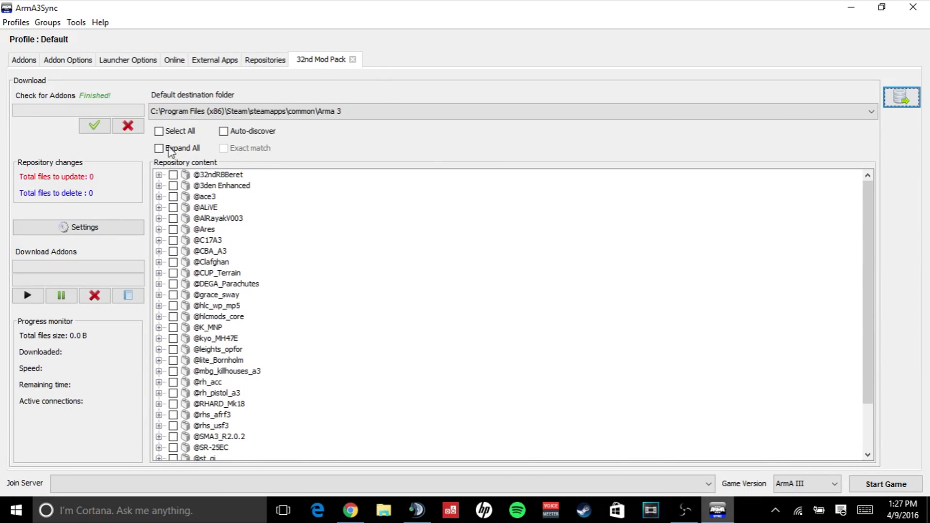
# Select all repository addons and keep the download settings at 10 maximum connections
pyautogui.click(159, 131)
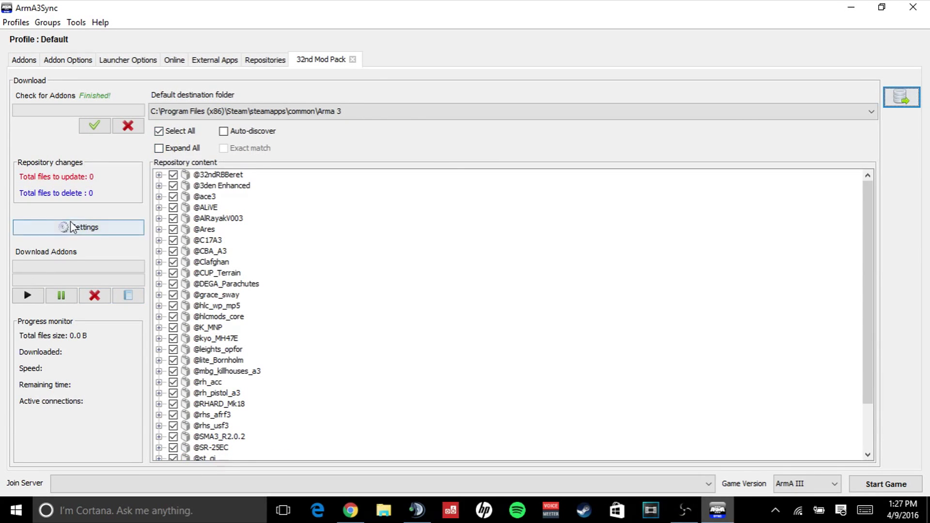
pyautogui.click(77, 227)
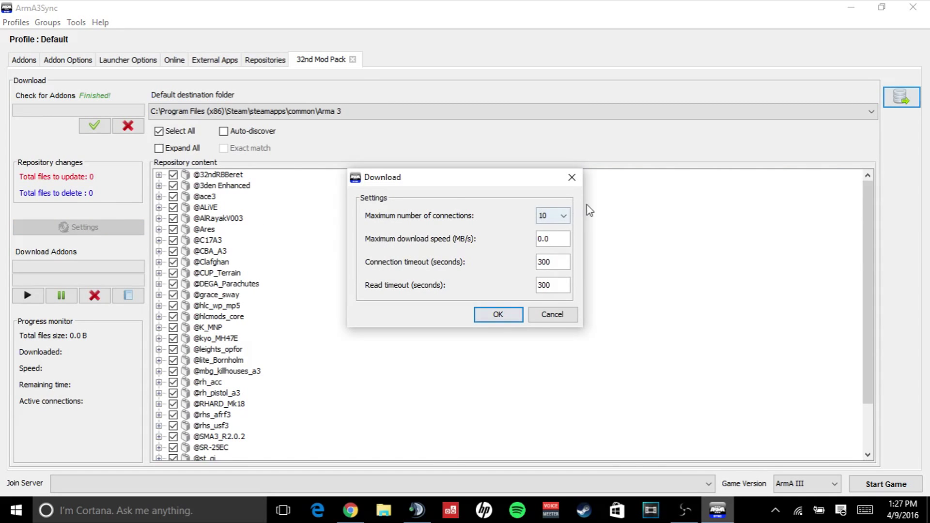
pyautogui.click(562, 215)
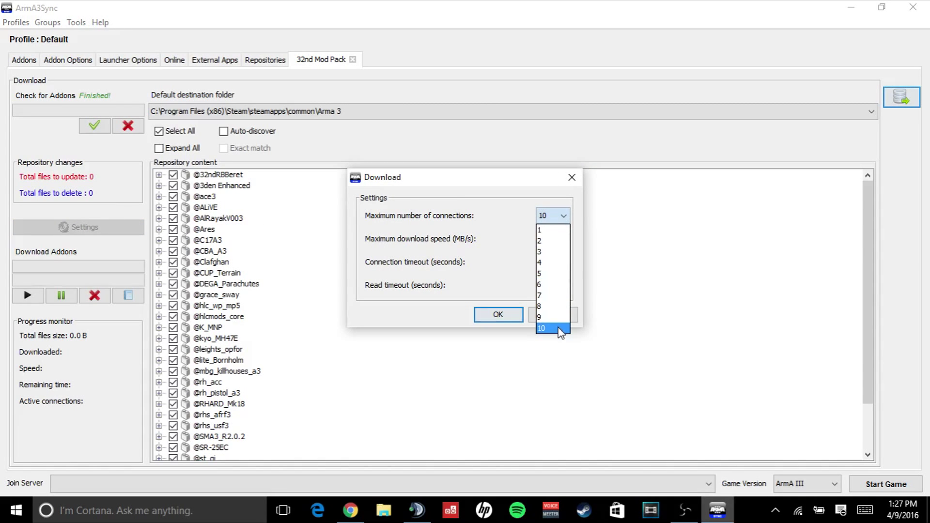
pyautogui.click(542, 329)
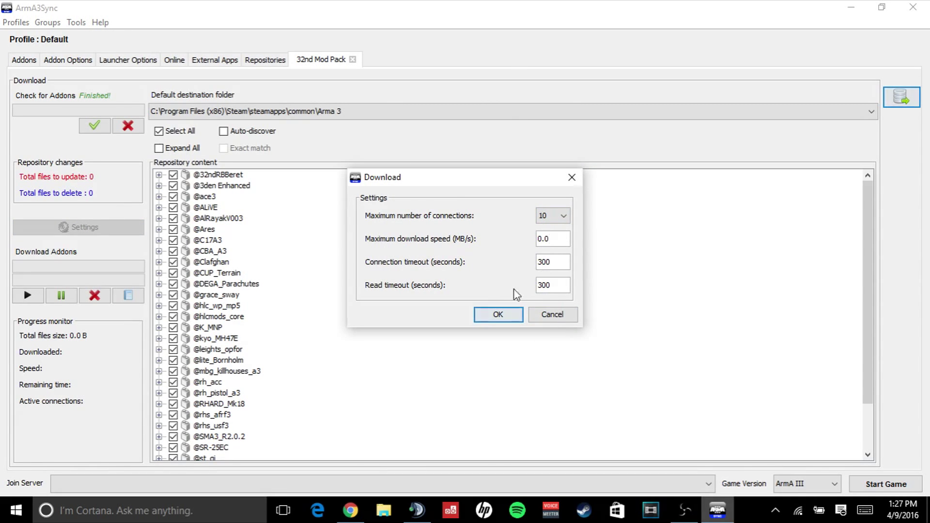
pyautogui.click(497, 314)
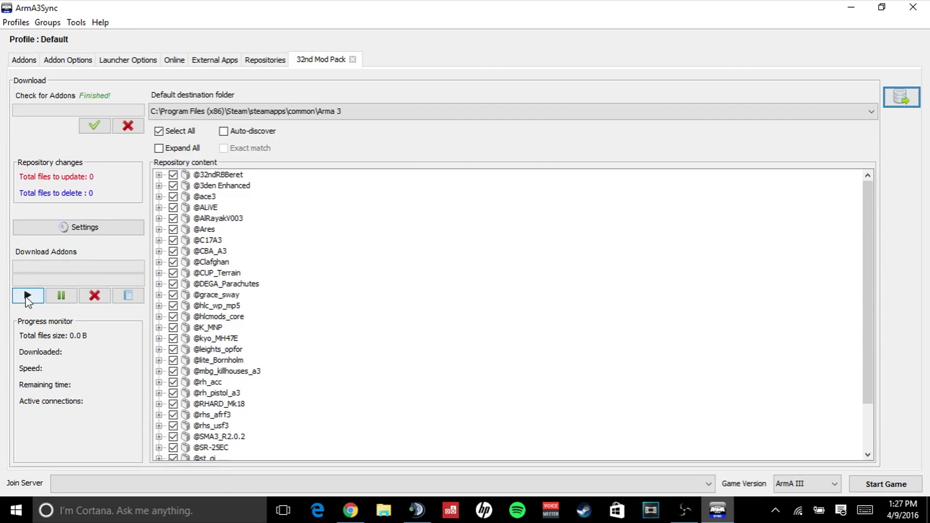
# Download the marked addons and dismiss the addon group synchronization progress
pyautogui.click(28, 295)
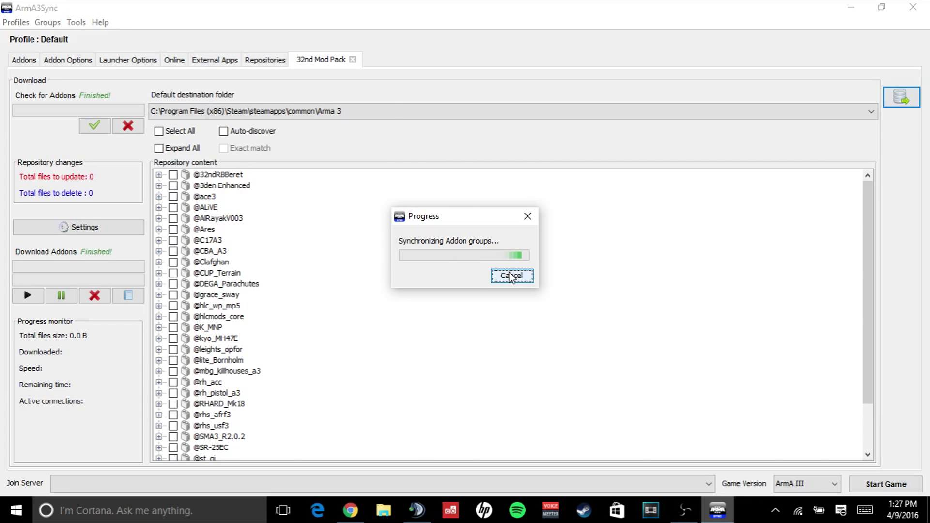
pyautogui.click(512, 275)
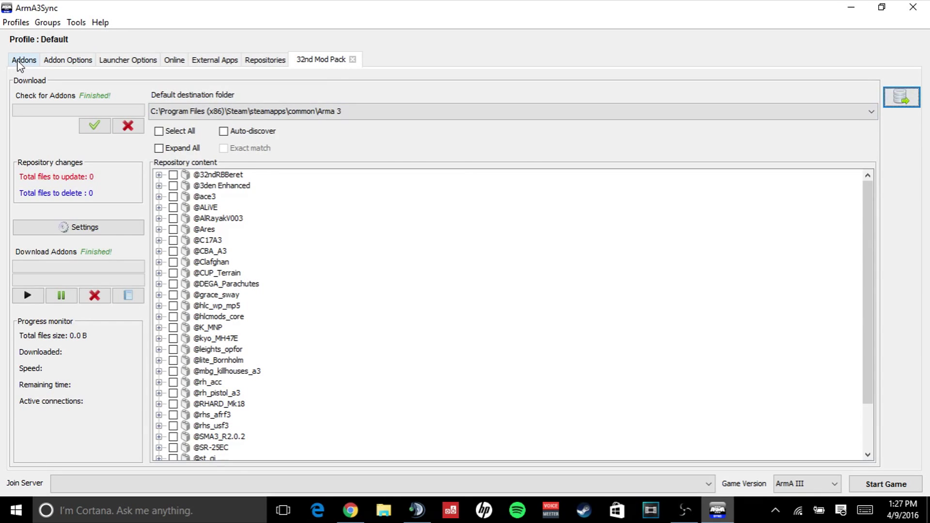
# Import the 32nd Mod Pack addon group from the repository Modsets into the addon groups list
pyautogui.click(604, 80)
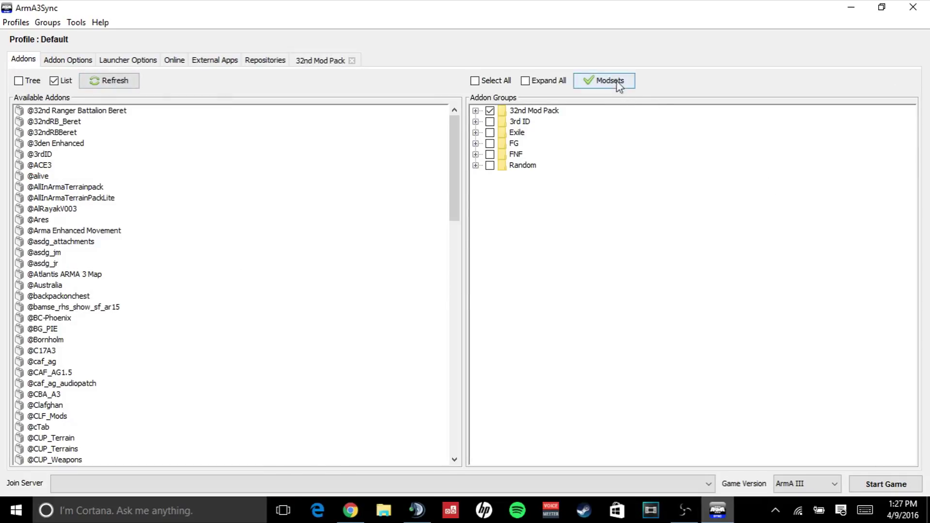
pyautogui.click(604, 80)
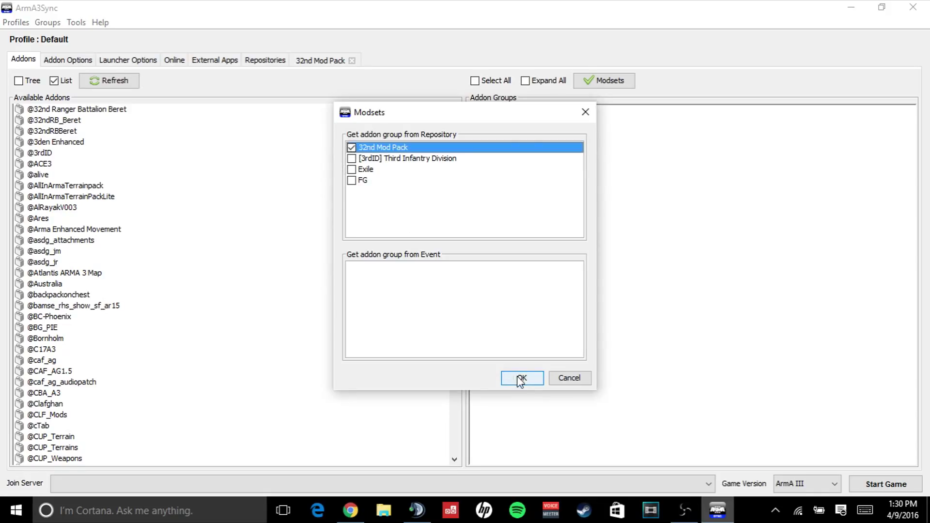
pyautogui.click(521, 379)
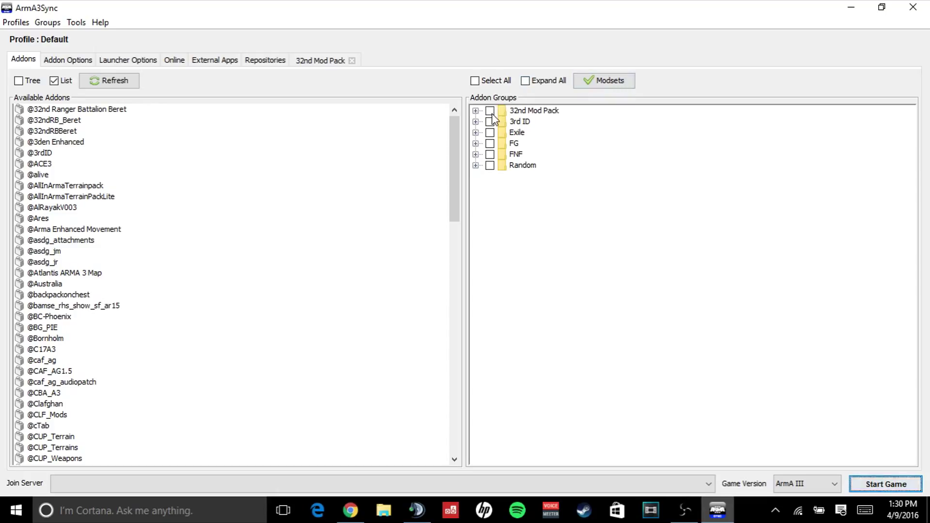
# Check the 32nd Mod Pack addon group so its addons load at game launch
pyautogui.click(491, 111)
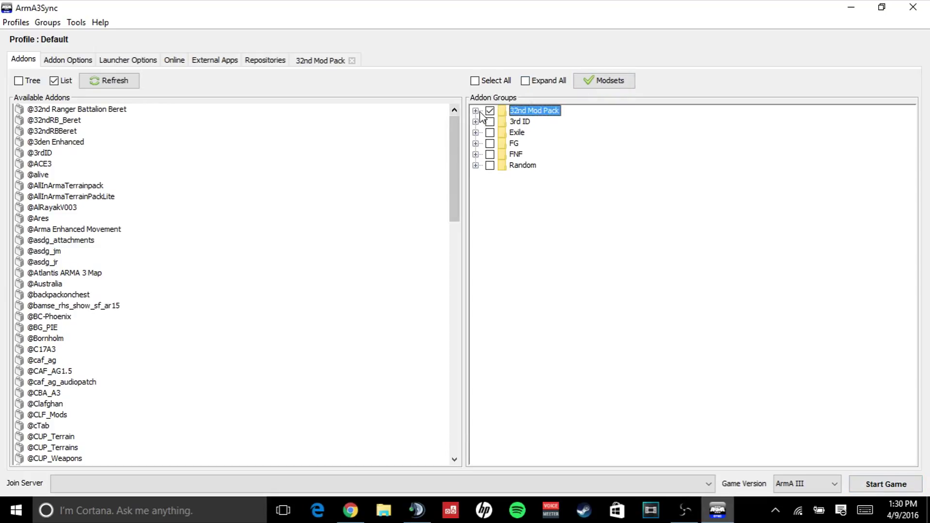
pyautogui.click(475, 110)
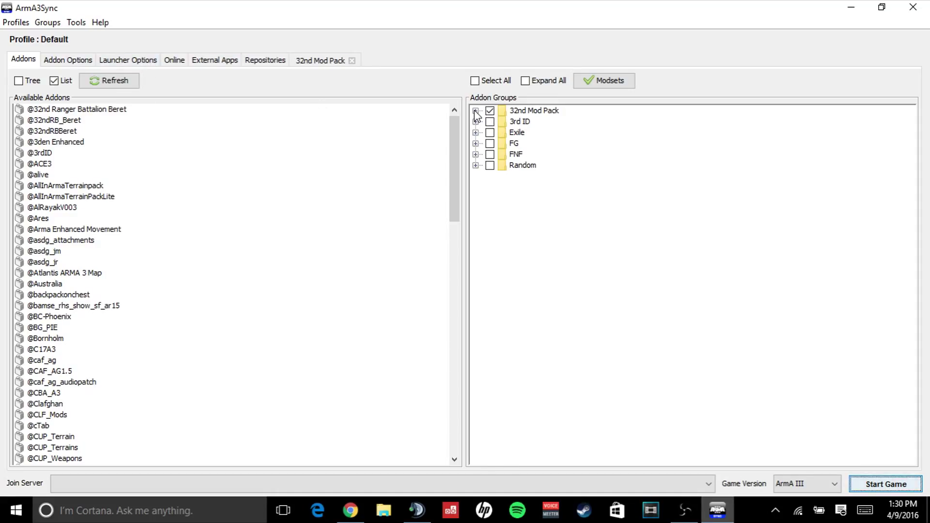
pyautogui.click(476, 110)
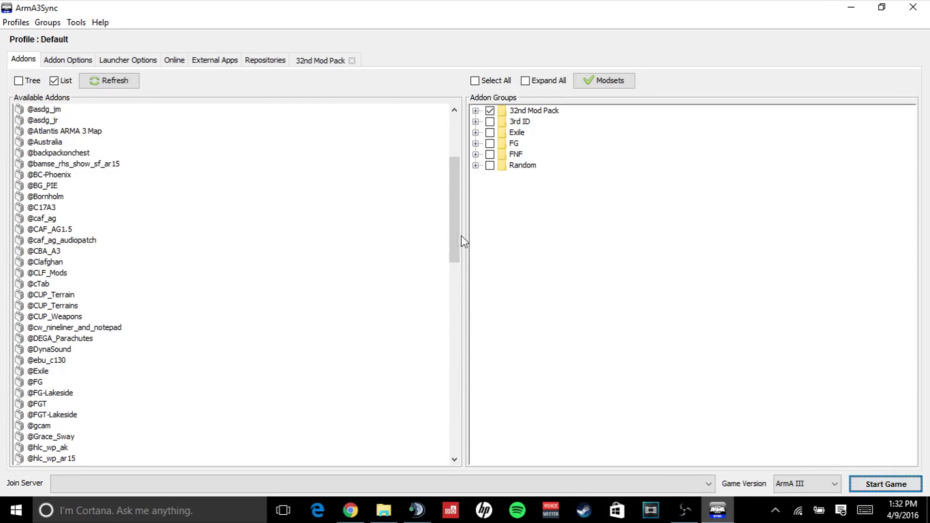
pyautogui.moveTo(429, 234)
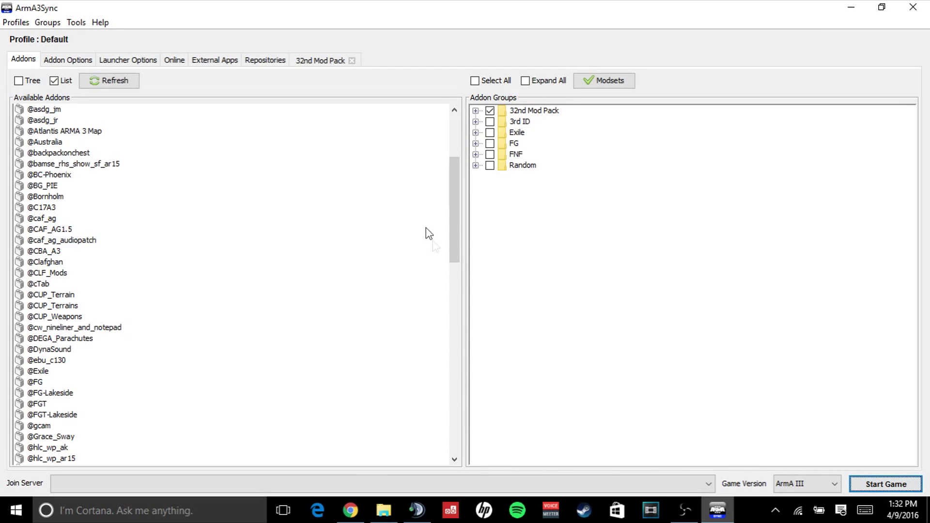
pyautogui.moveTo(441, 382)
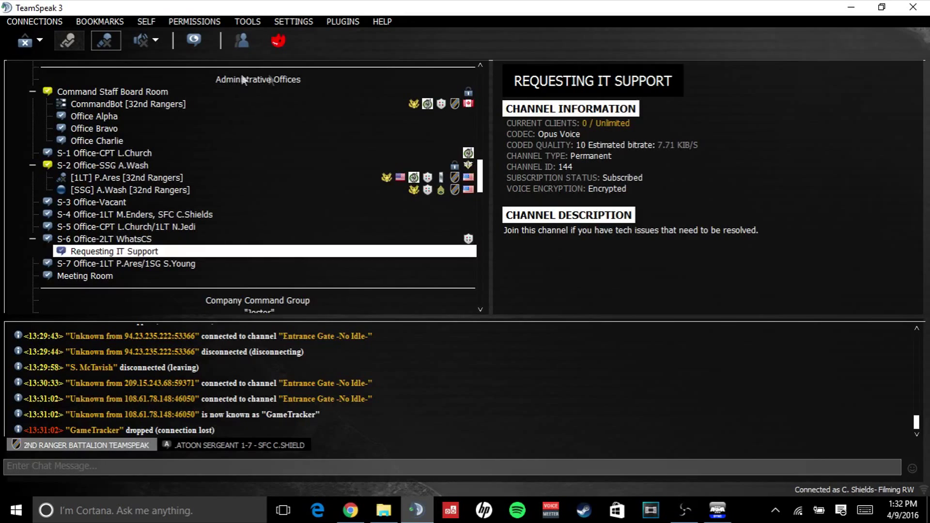
pyautogui.moveTo(480, 297)
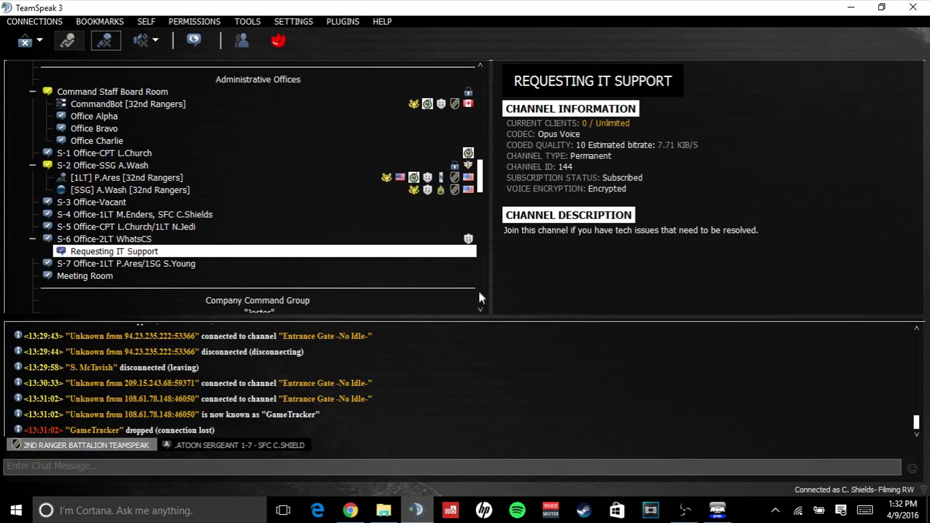
pyautogui.moveTo(299, 222)
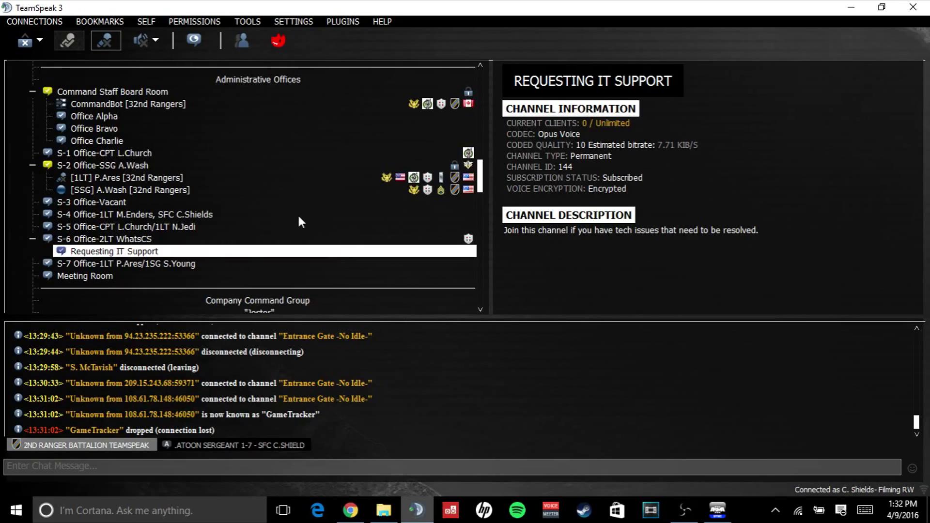